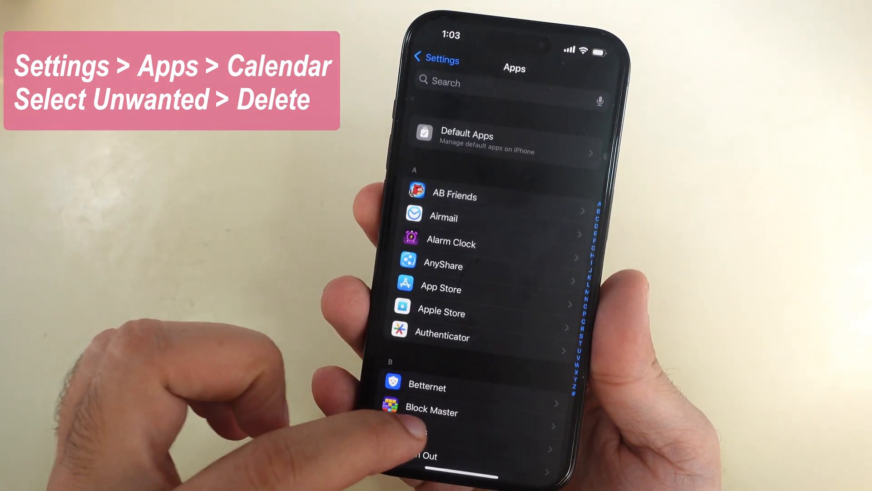
Step: Open the Outlook account from the Calendar Accounts list to review its sync settings
scroll(down, 3)
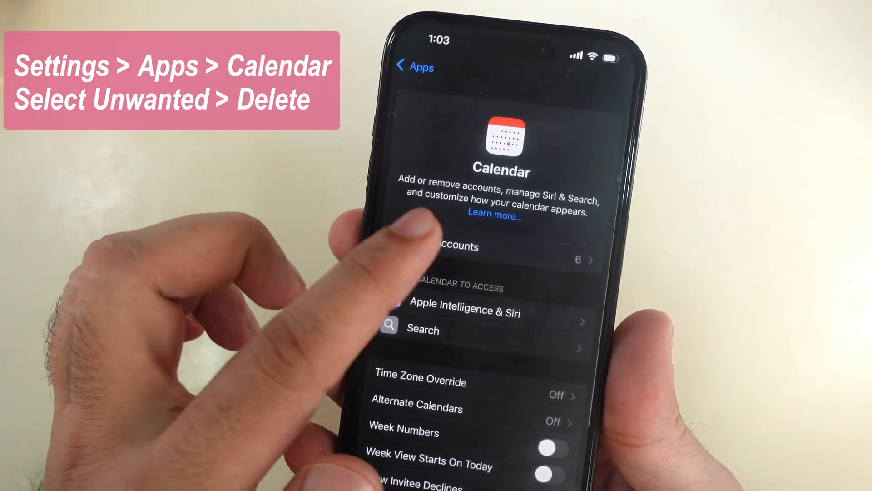
click(456, 247)
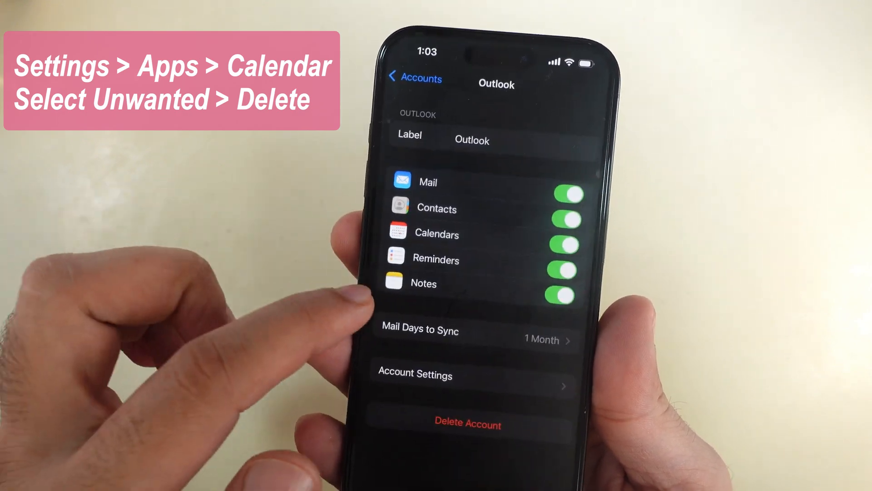
click(415, 79)
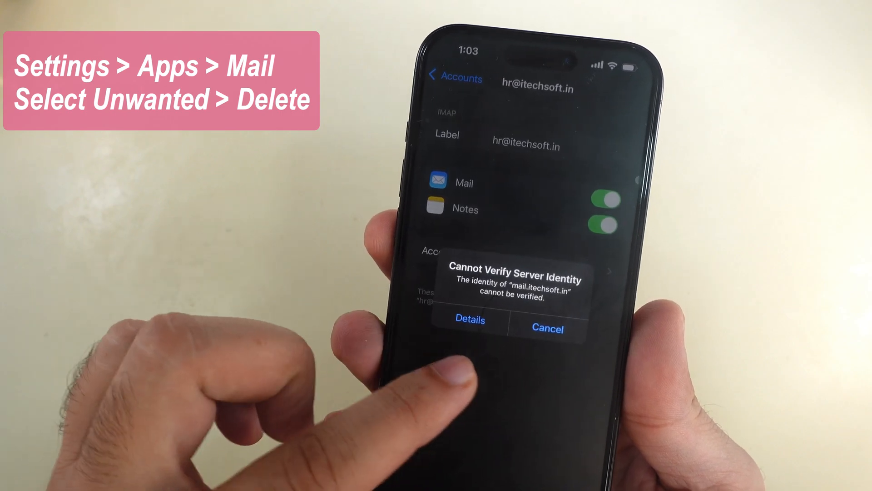
Step: Cancel the Cannot Verify Server Identity alert on the IMAP account
click(548, 328)
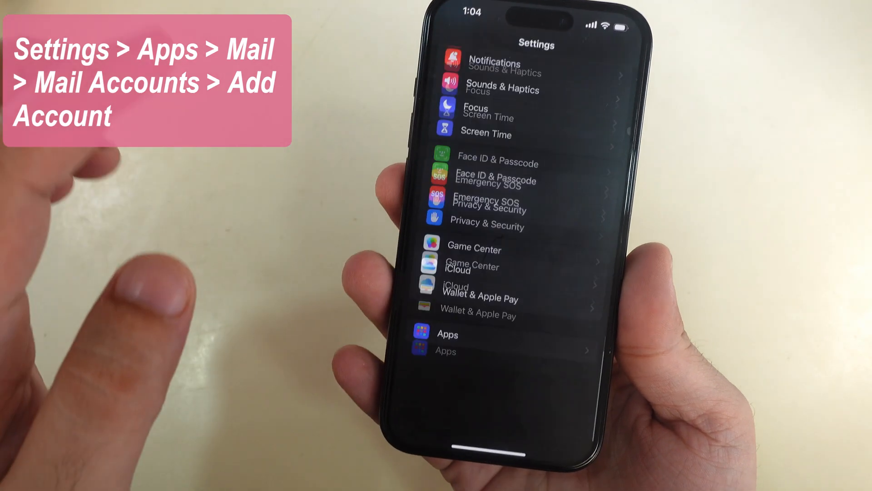
Step: Show the installed apps list in Settings and browse down through it
click(446, 340)
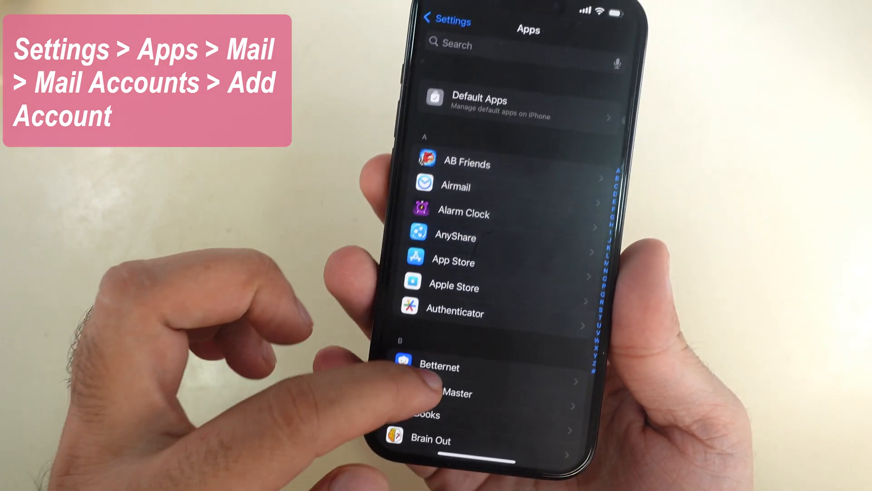
scroll(down, 3)
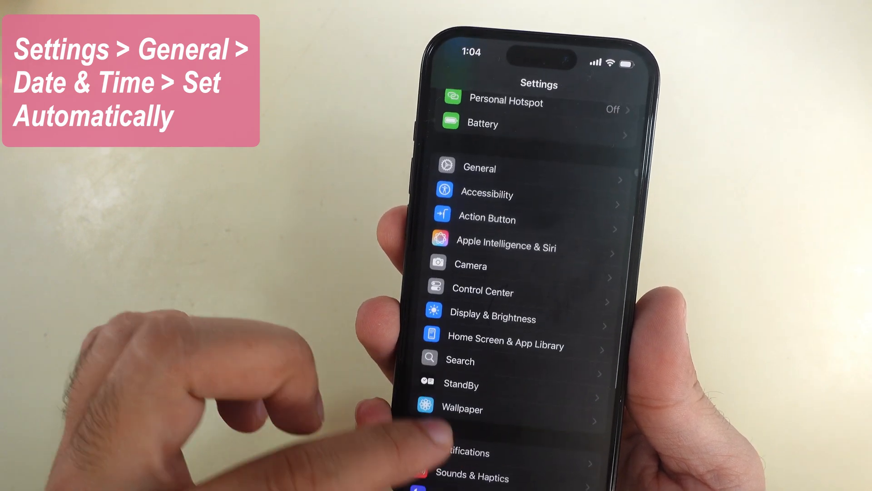
Step: Go to General and open the Date & Time settings
click(480, 167)
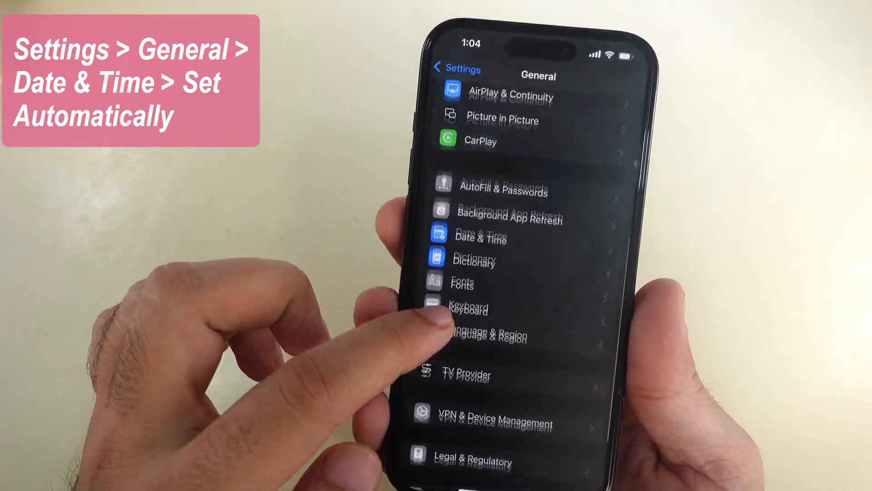
click(481, 238)
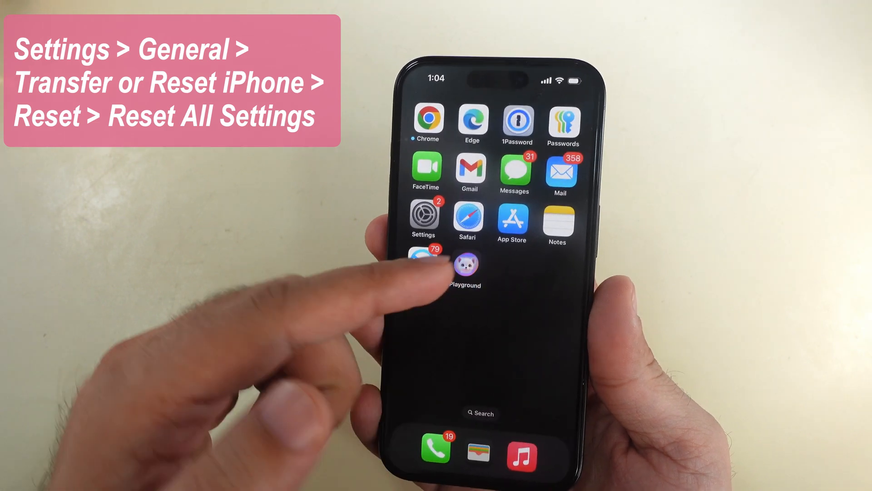
Step: From General > Transfer or Reset iPhone, show the reset options including Reset All Settings
click(423, 216)
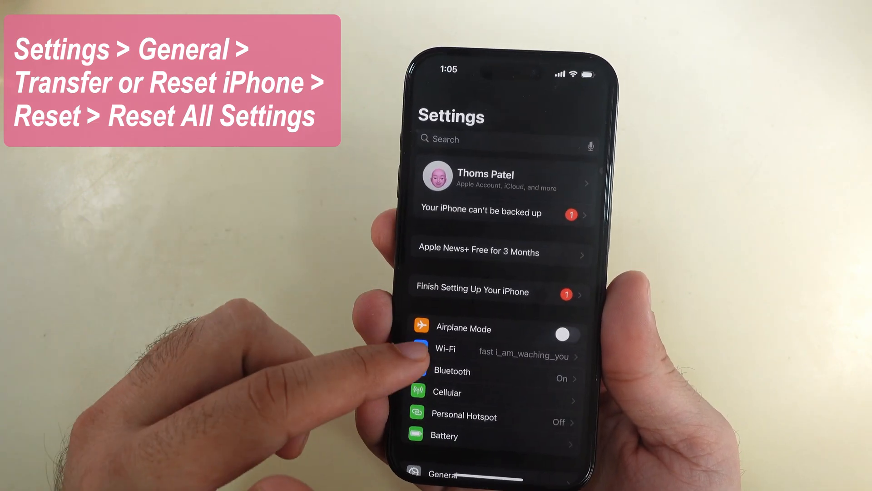
scroll(down, 3)
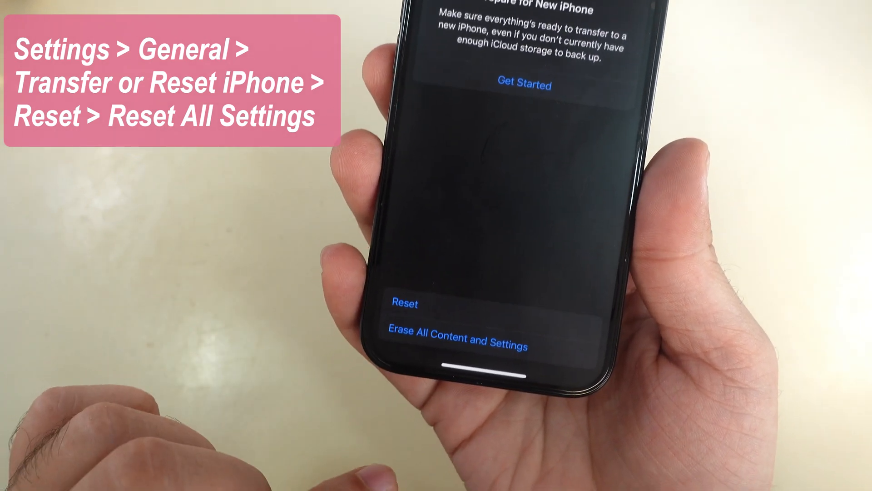
click(407, 304)
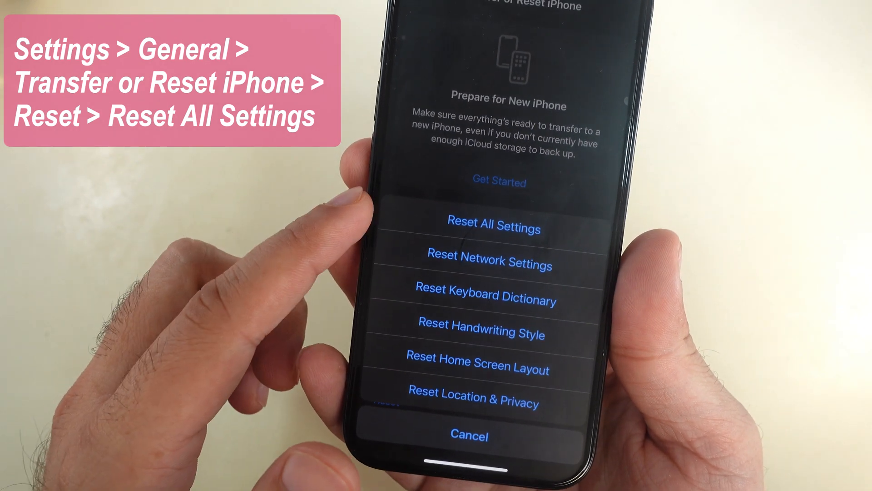